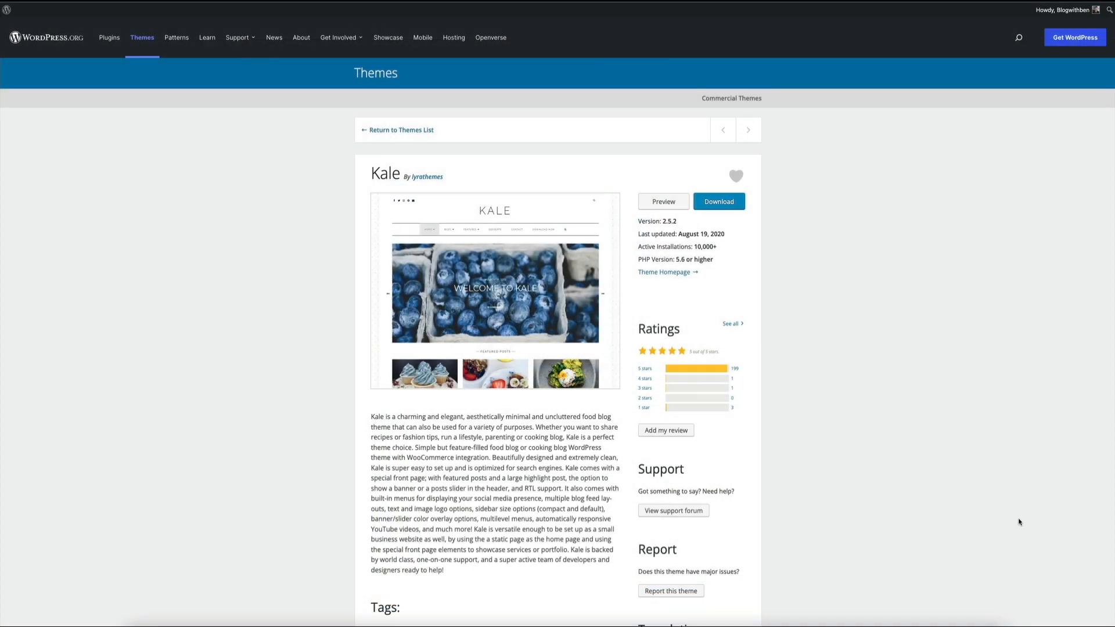
# Open the Kale theme's 'Fatal Error' support thread and read the replies on lines 117 and 120
pyautogui.click(662, 202)
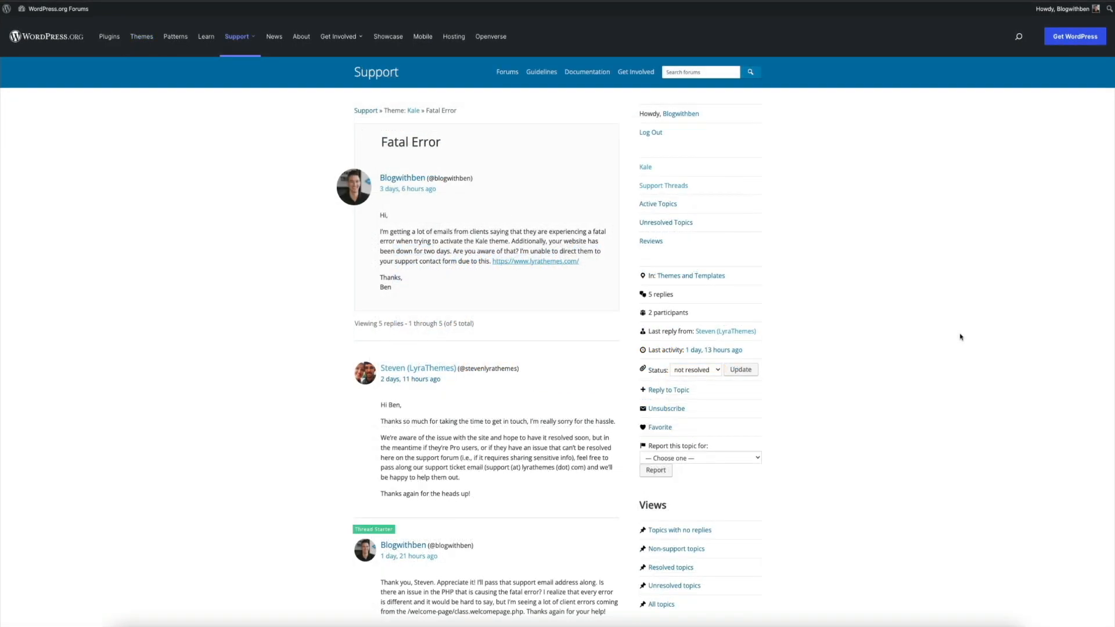
pyautogui.scroll(-3)
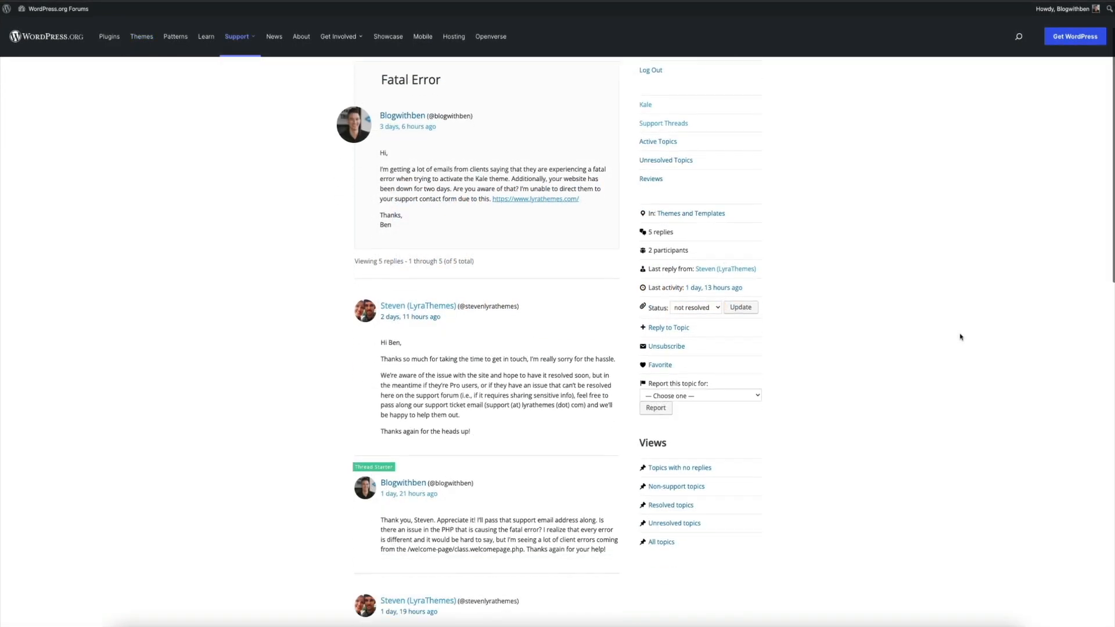
pyautogui.scroll(-3)
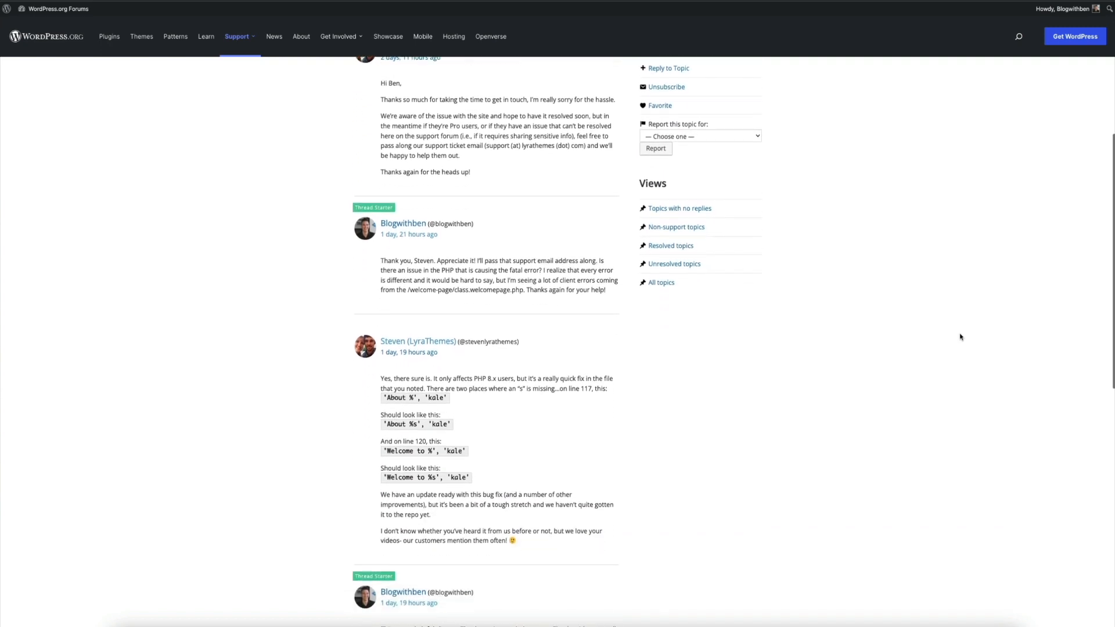
pyautogui.scroll(-3)
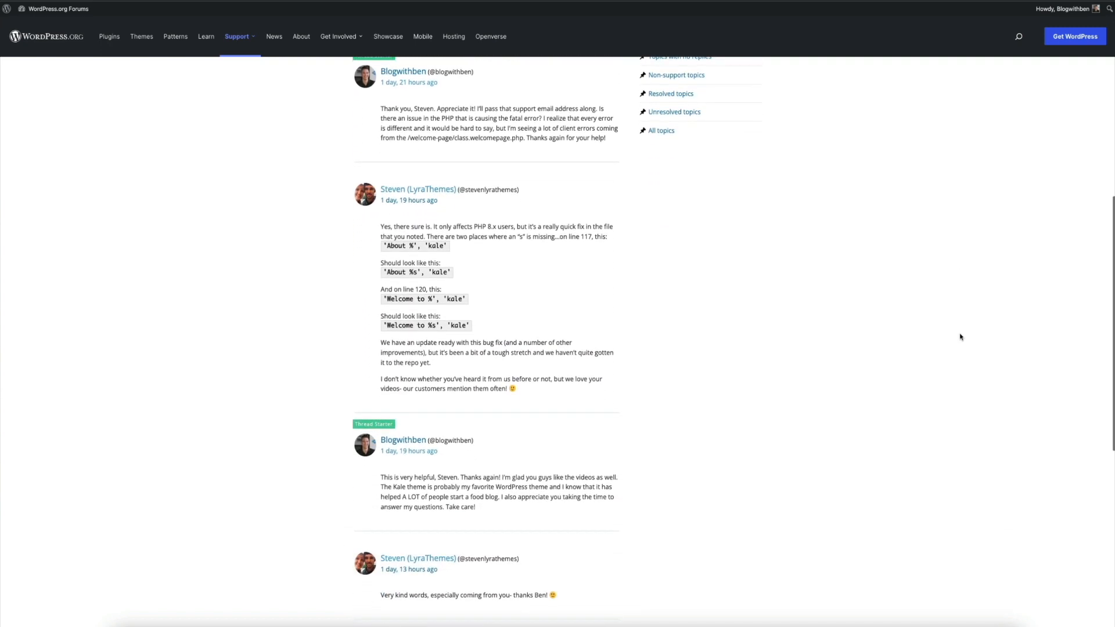
pyautogui.scroll(-3)
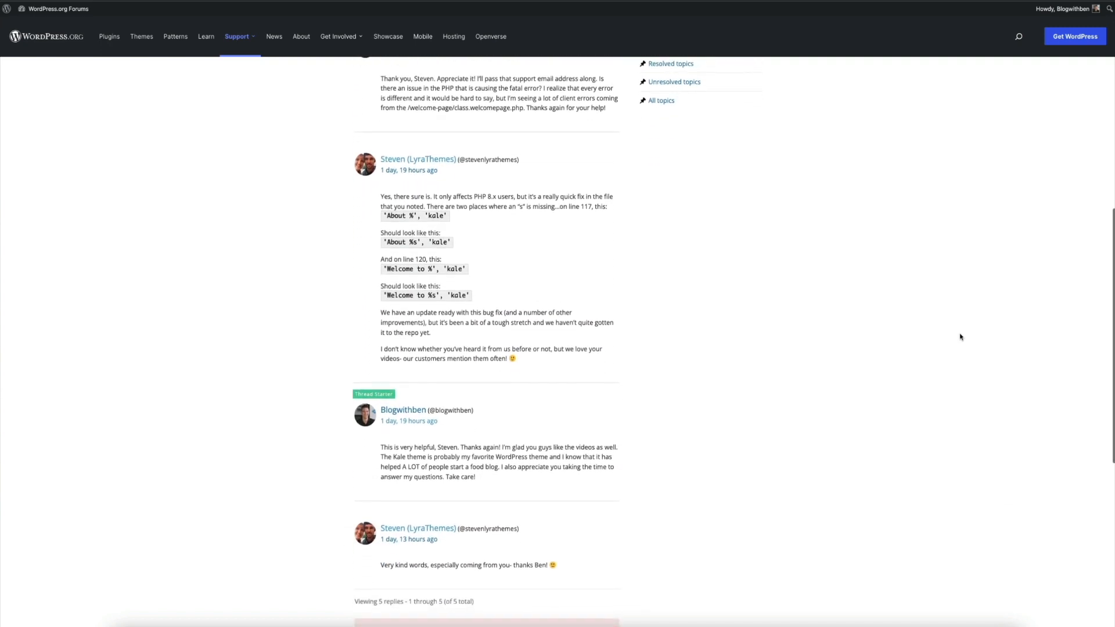
pyautogui.scroll(3)
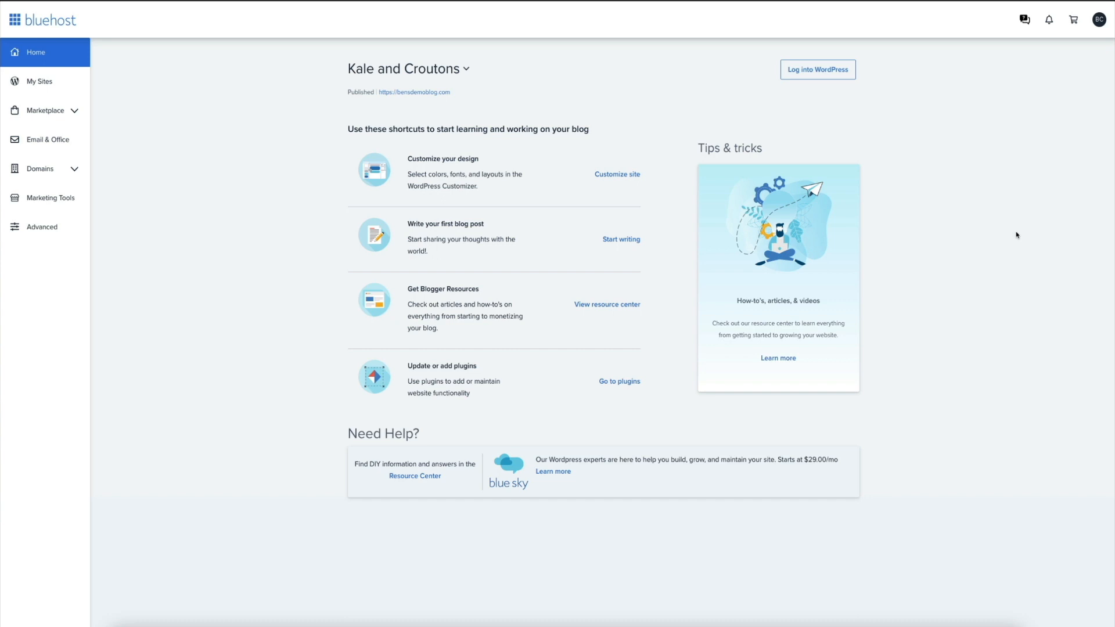
pyautogui.moveTo(1010, 236)
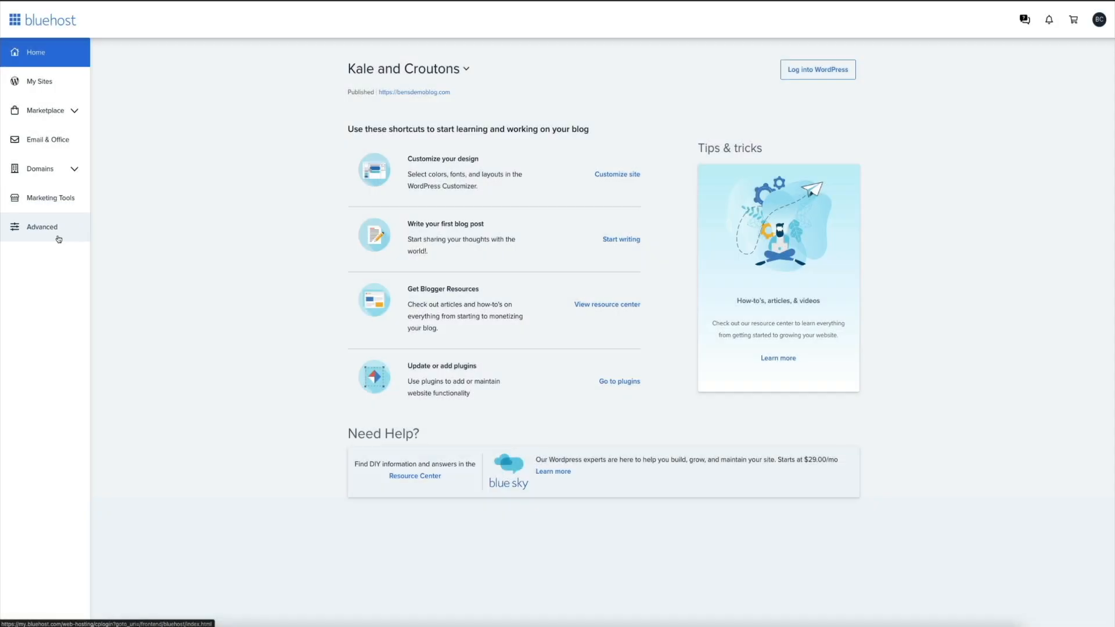
# Launch cPanel File Manager from Bluehost's Advanced hosting tools
pyautogui.click(41, 227)
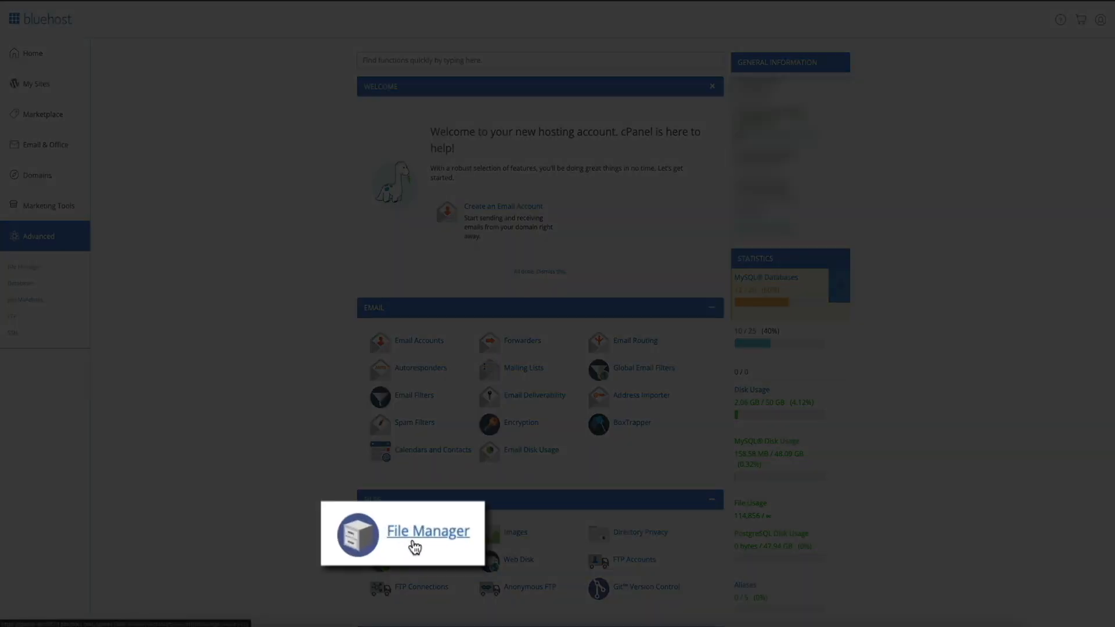
pyautogui.click(414, 532)
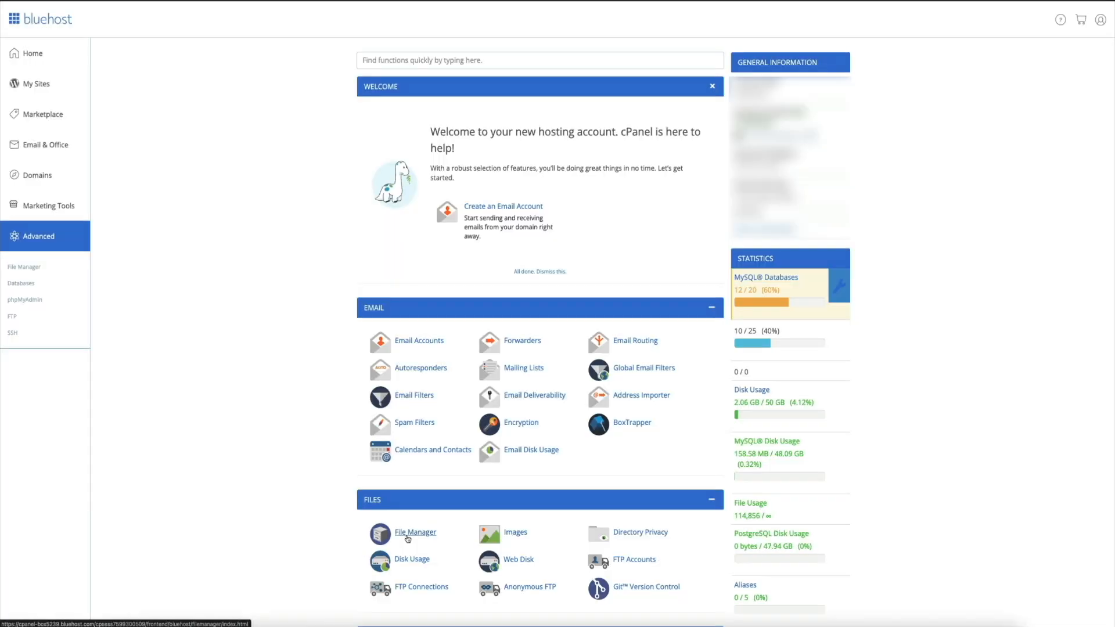
pyautogui.click(415, 532)
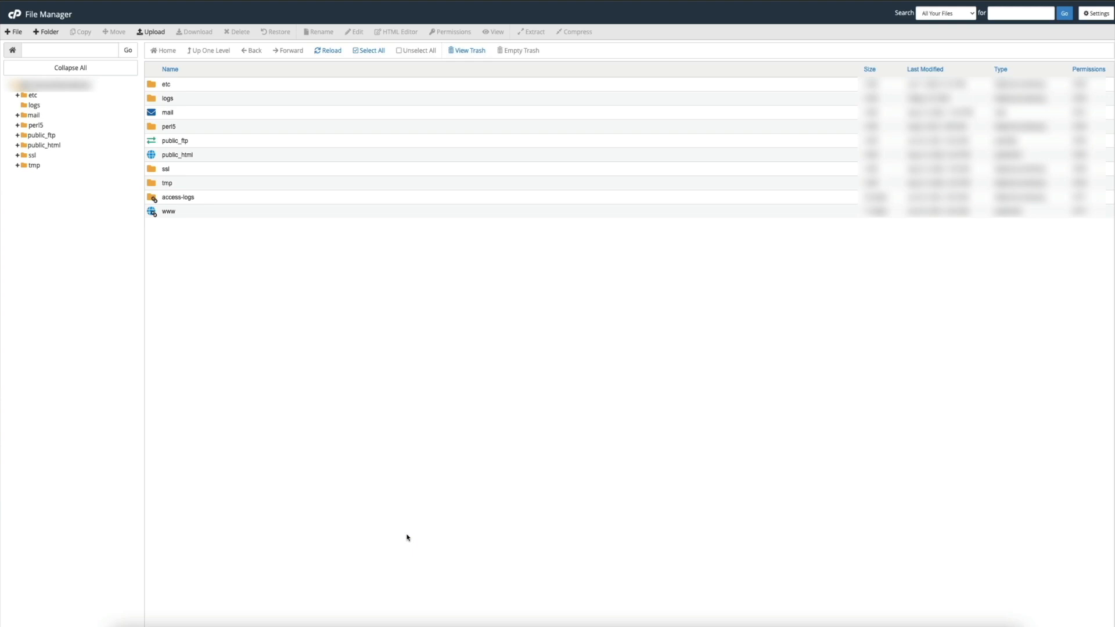
pyautogui.moveTo(205, 336)
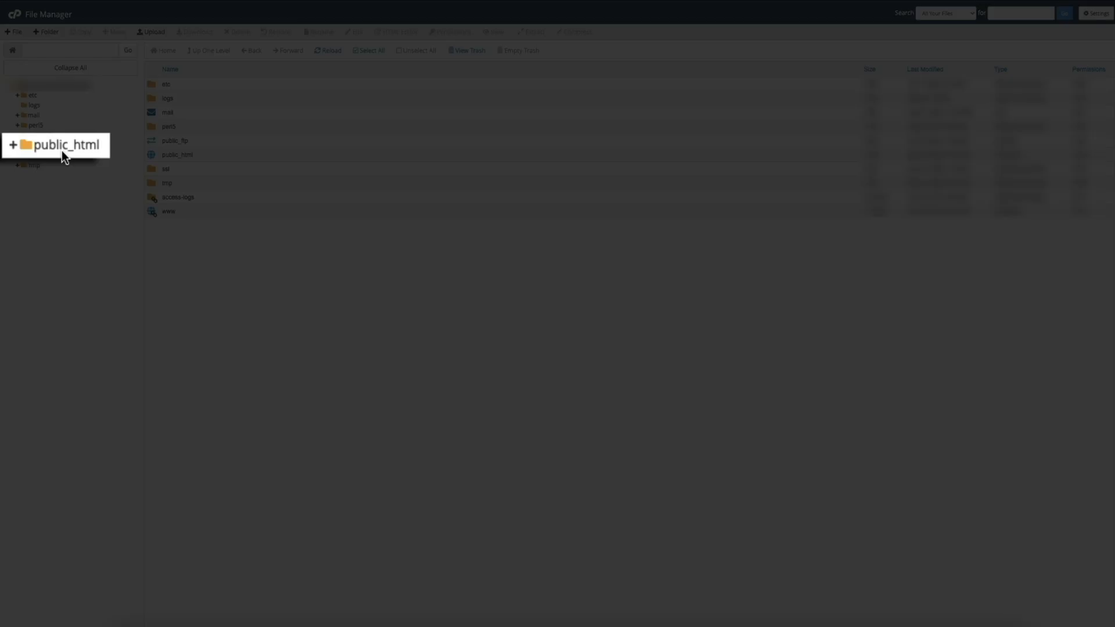
# Navigate through public_html, wp-content and themes into the theme's welcome-page folder
pyautogui.click(64, 146)
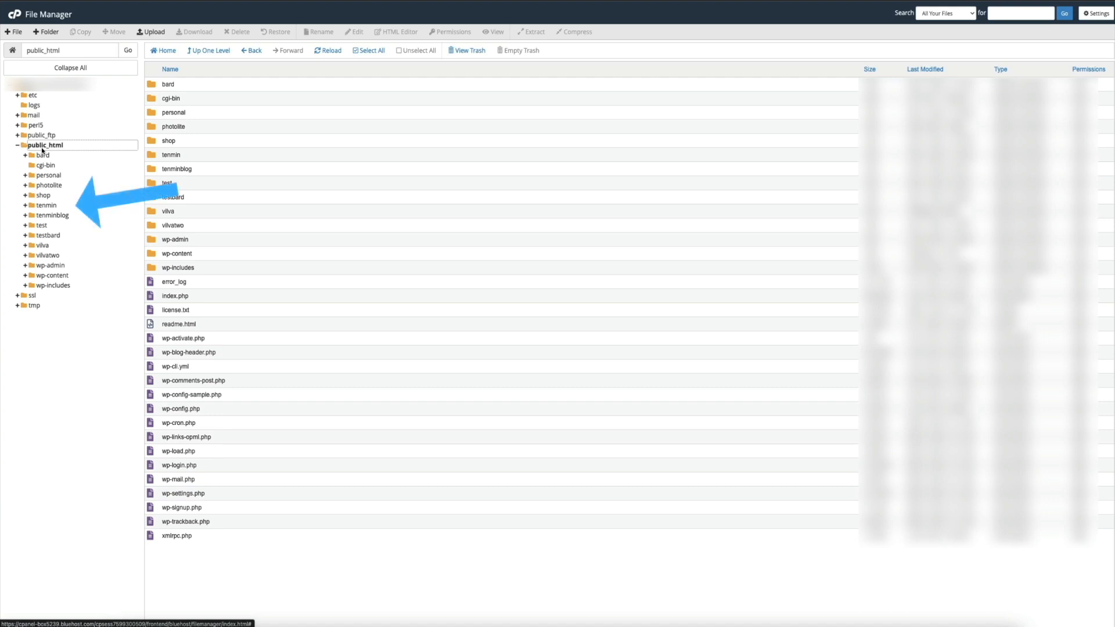
pyautogui.click(171, 197)
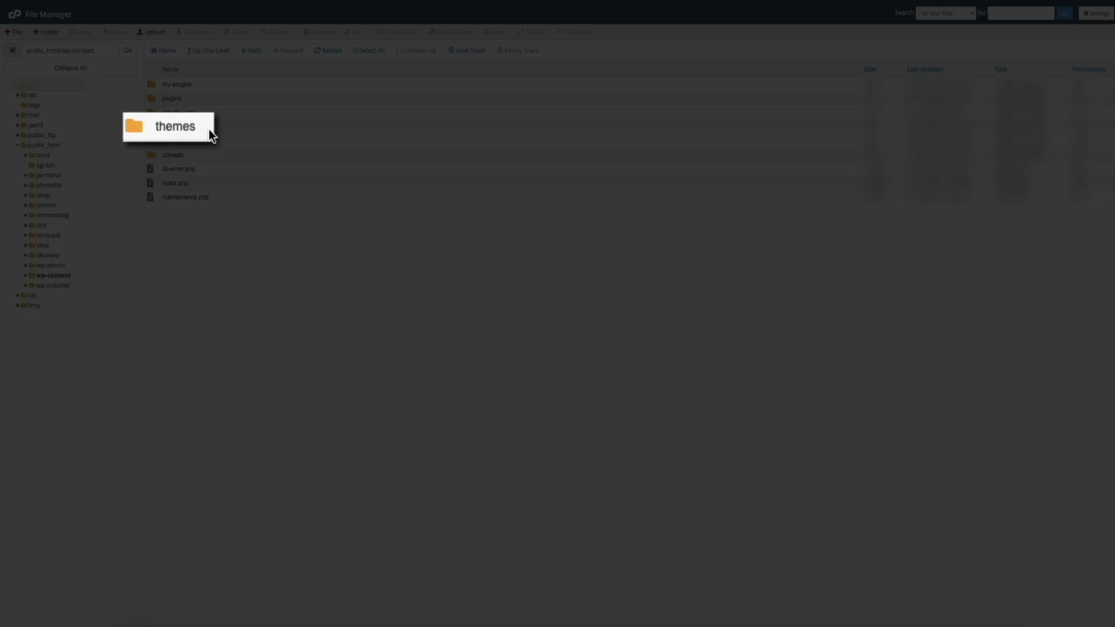
pyautogui.doubleClick(175, 126)
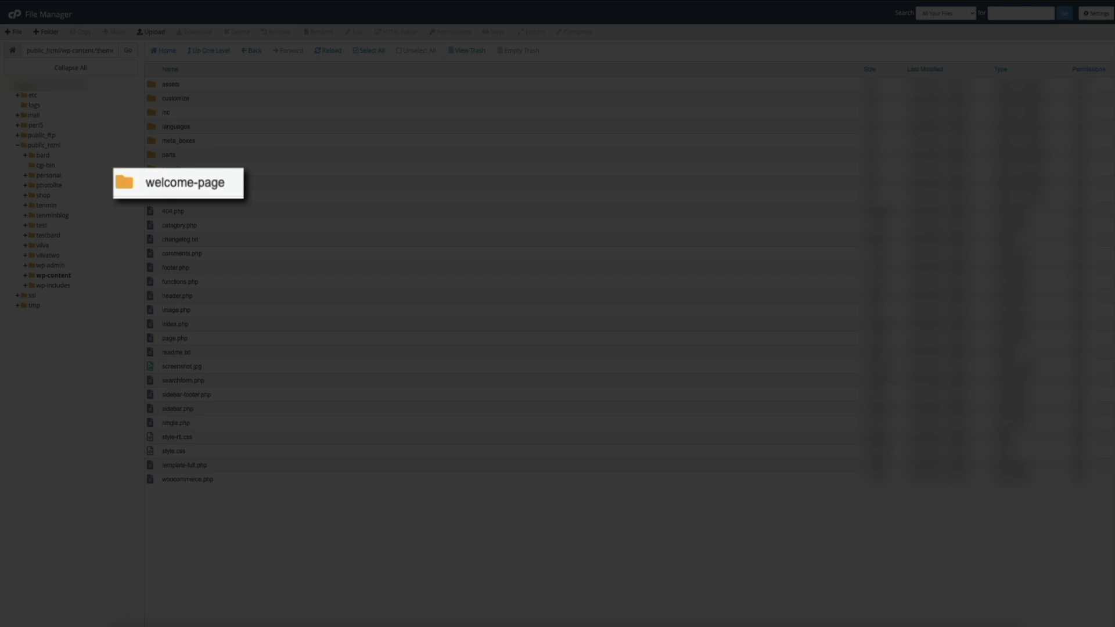
pyautogui.doubleClick(178, 182)
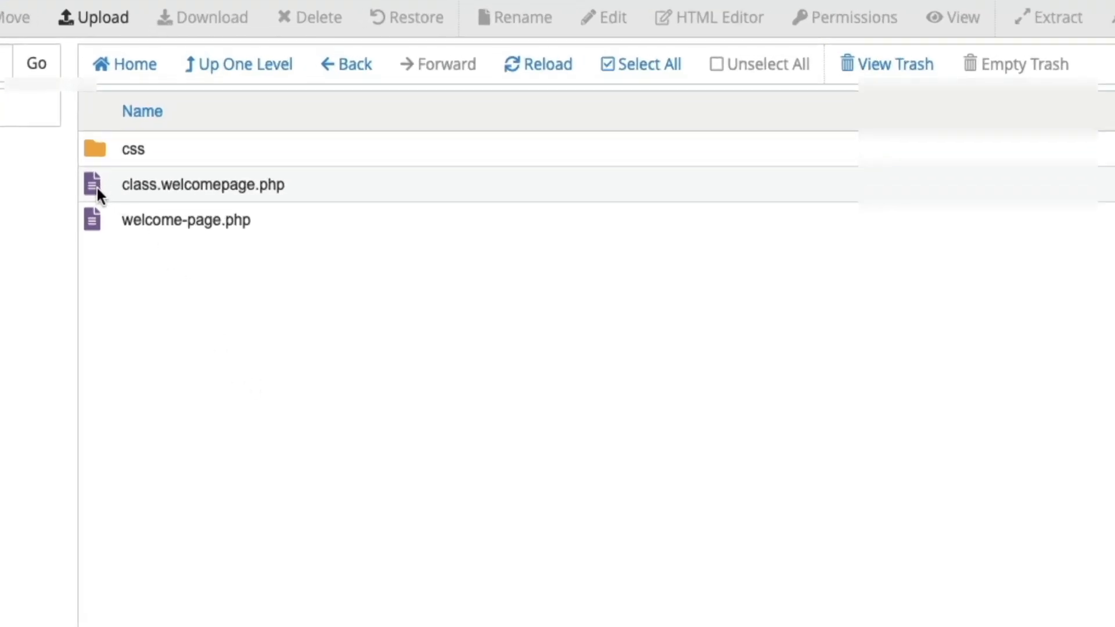
# Open class.welcomepage.php in the File Manager code editor
pyautogui.click(203, 184)
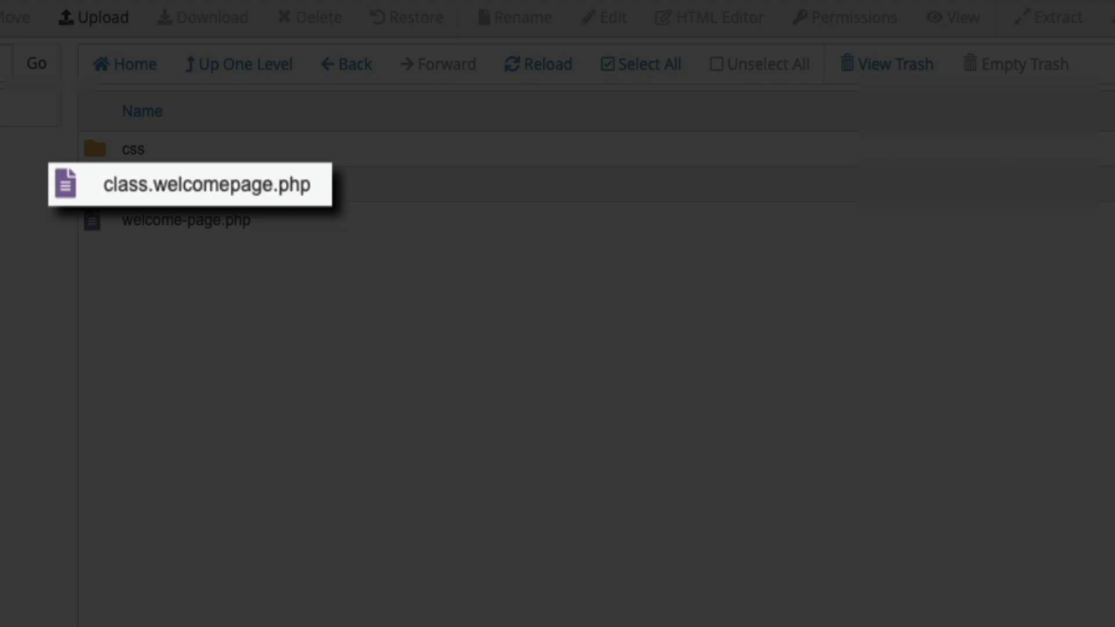
pyautogui.rightClick(203, 184)
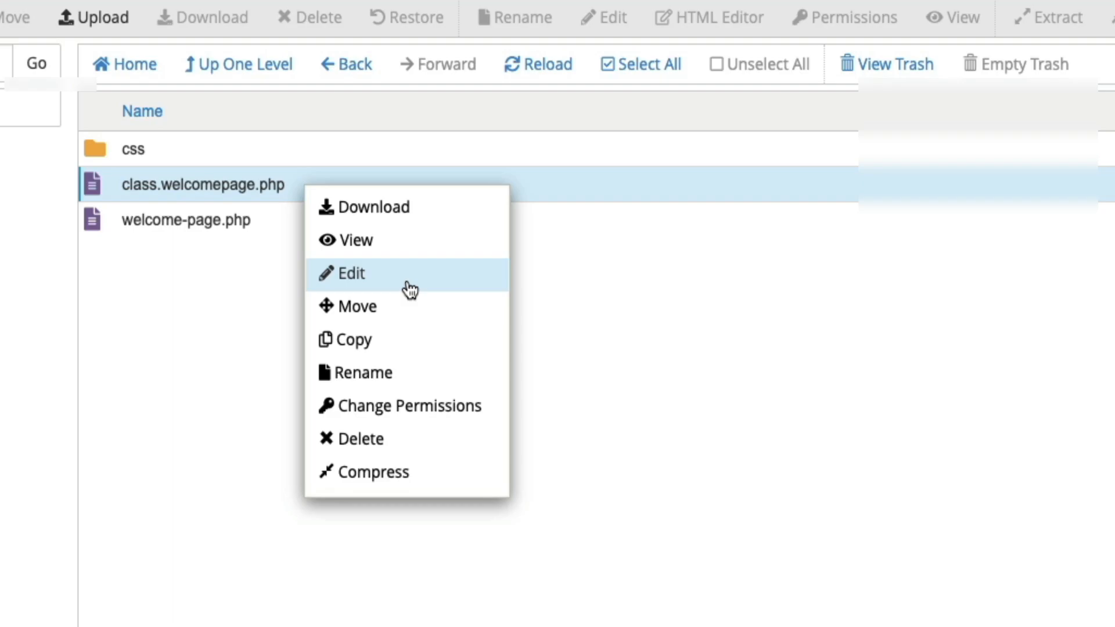
pyautogui.click(351, 273)
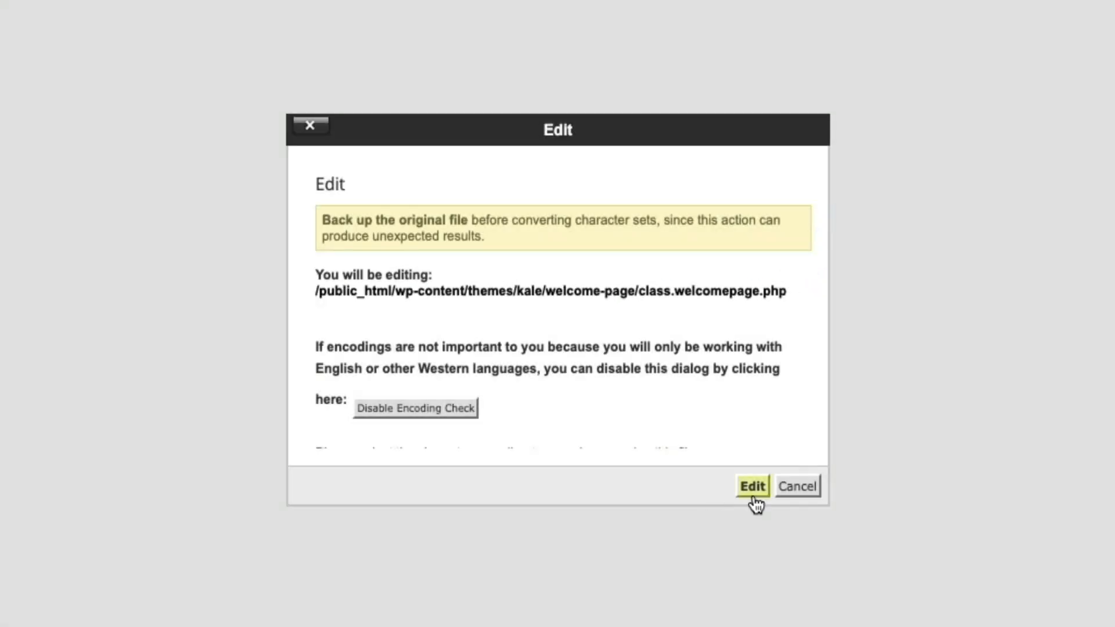
pyautogui.click(751, 486)
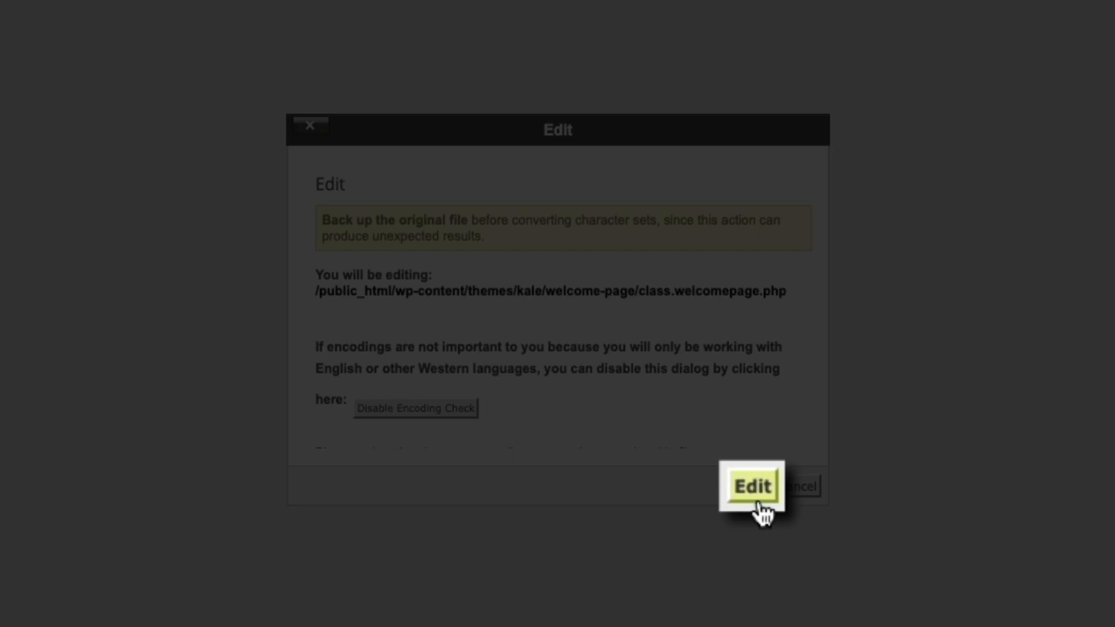
pyautogui.click(751, 487)
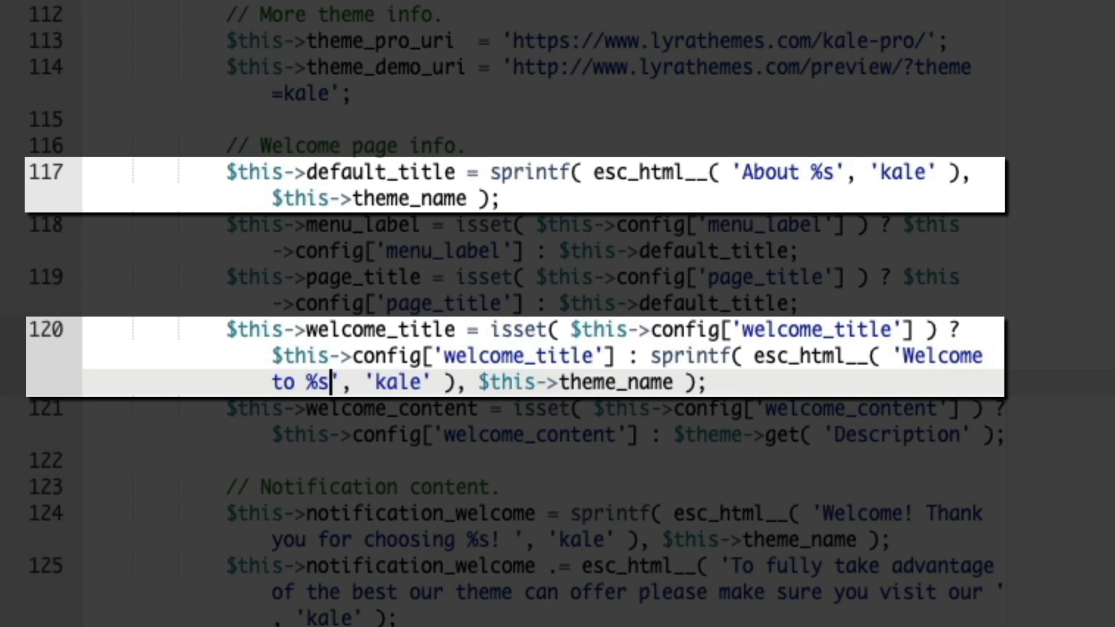
# Fix the placeholders so lines 117 and 120 read 'About %s' and 'Welcome to %s'
pyautogui.click(983, 513)
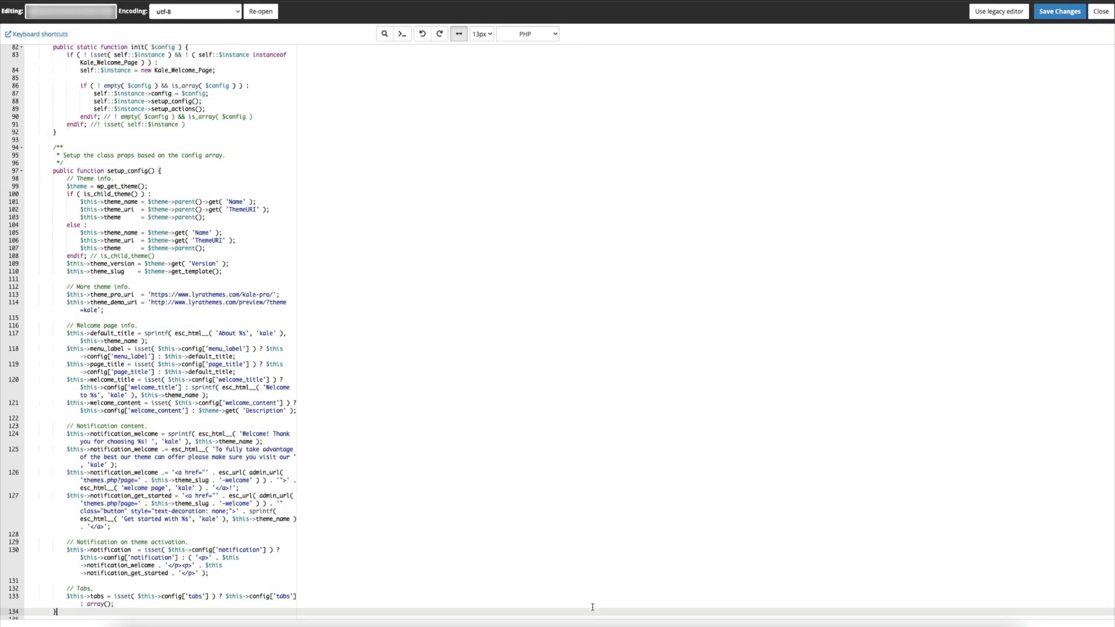
# Save class.welcomepage.php, log into WordPress from Bluehost, and visit the Kale and Croutons site
pyautogui.click(1100, 11)
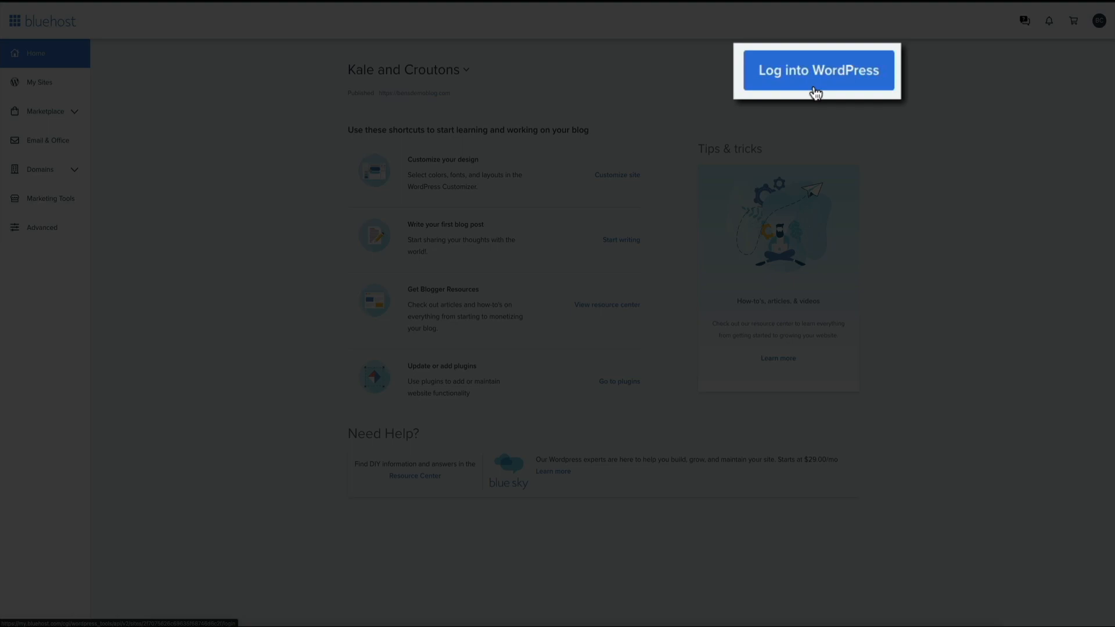
pyautogui.click(817, 70)
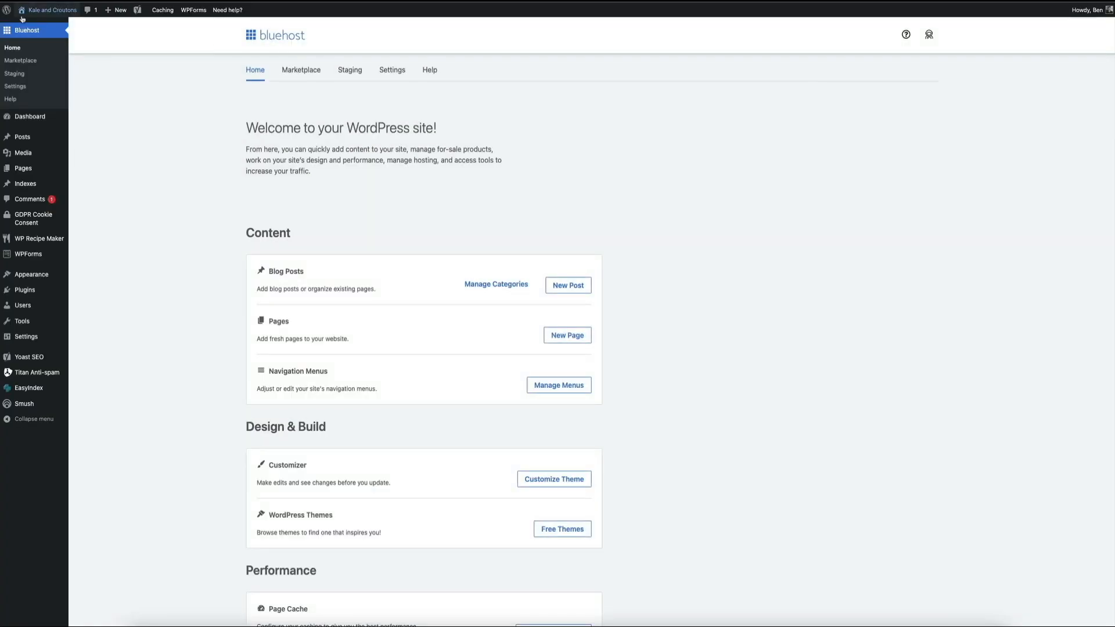
pyautogui.click(51, 10)
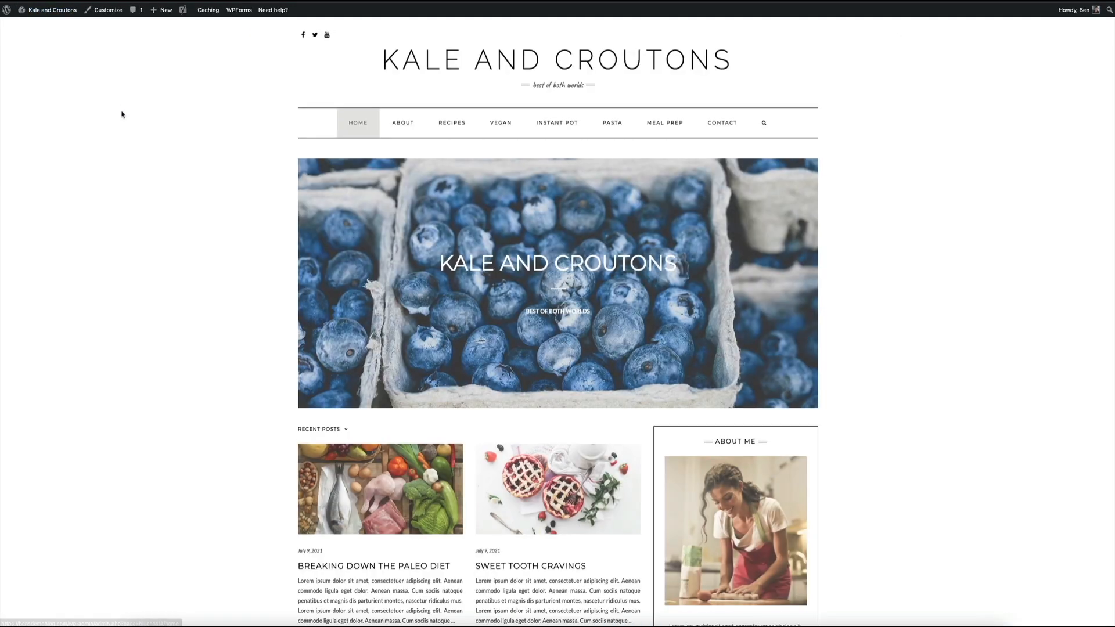